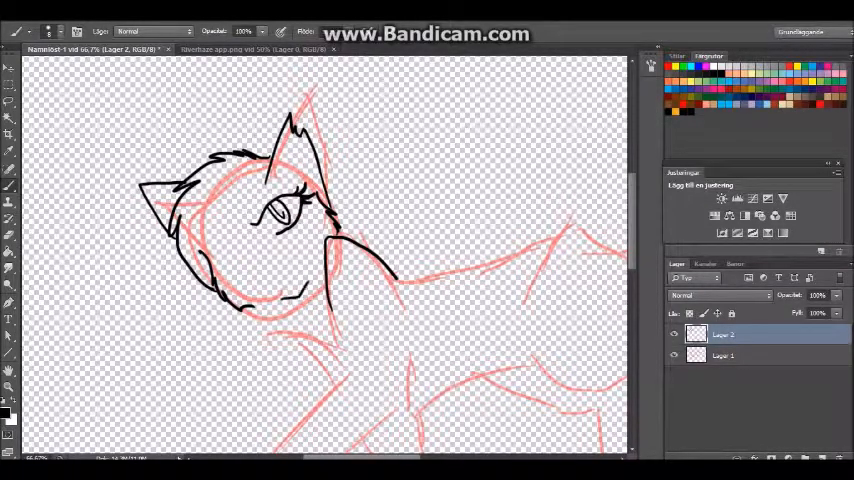
Step: Ink black lineart over the red sketch for the cat's head, body and front legs
{"action": "scroll", "scroll_direction": "down", "scroll_amount": 3}
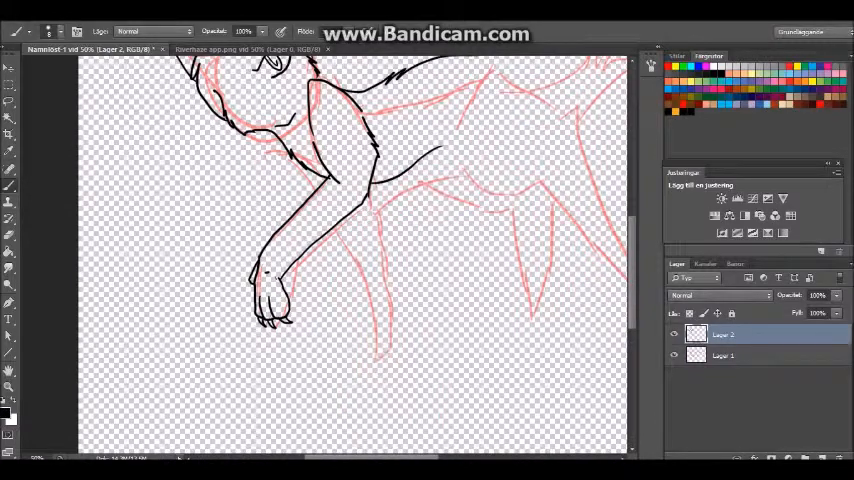
{"action": "scroll", "scroll_direction": "down", "scroll_amount": 3}
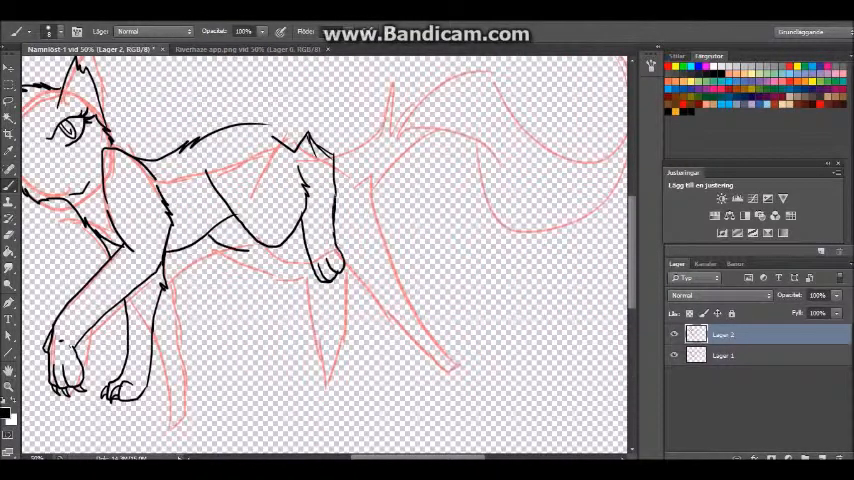
{"action": "left_click_drag", "start_coordinate": [215, 237], "coordinate": [310, 360]}
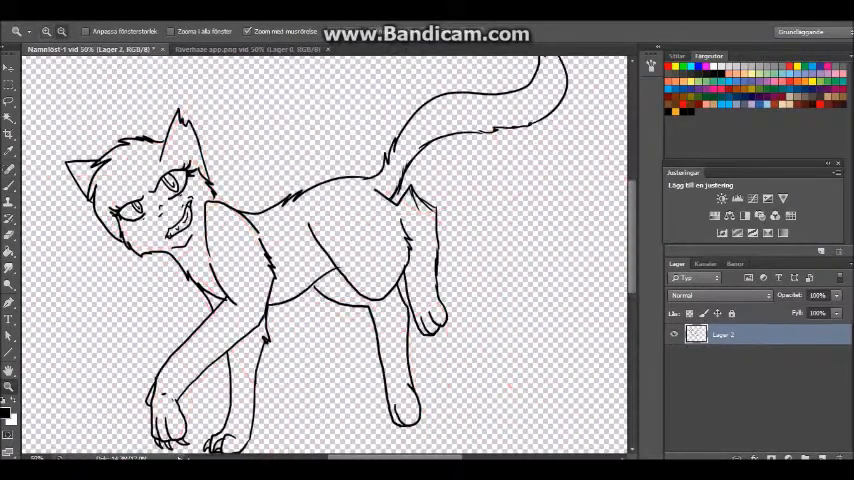
Step: Zoom out to view the whole cat drawing after finishing the tail lineart
{"action": "left_click", "coordinate": [255, 49]}
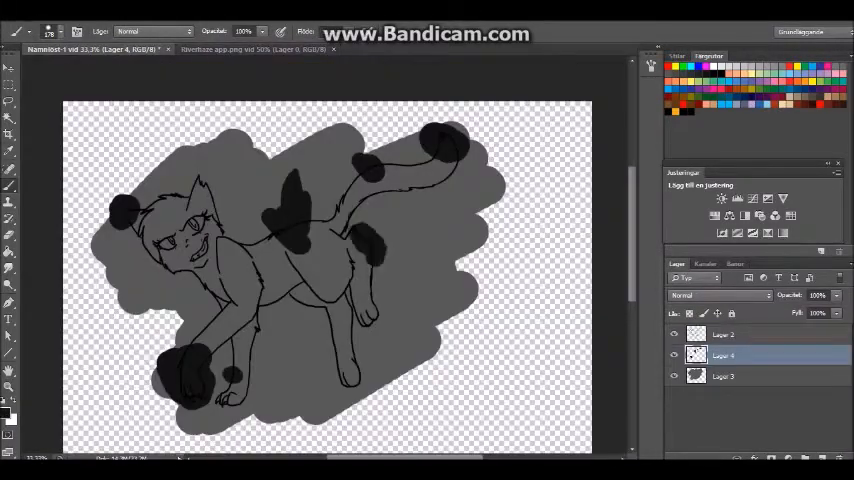
Step: Check the Riverhaze reference sheet, then brush darker grey spots on the face and body
{"action": "left_click", "coordinate": [255, 49]}
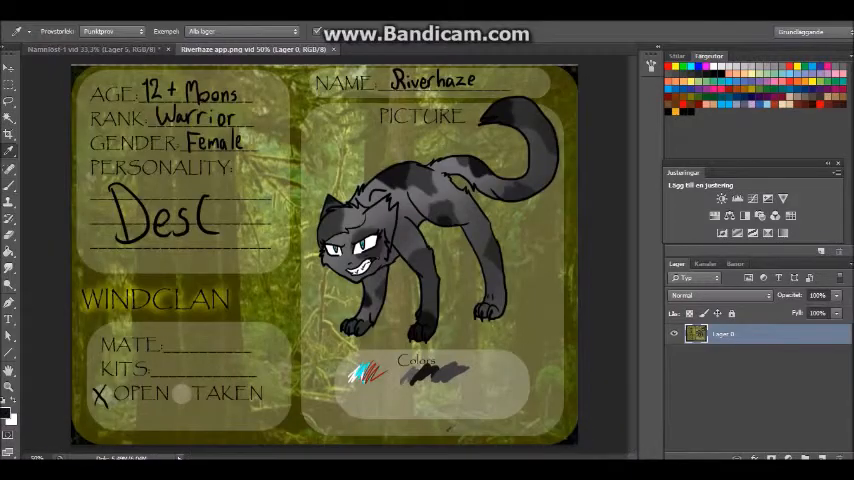
{"action": "left_click", "coordinate": [90, 50]}
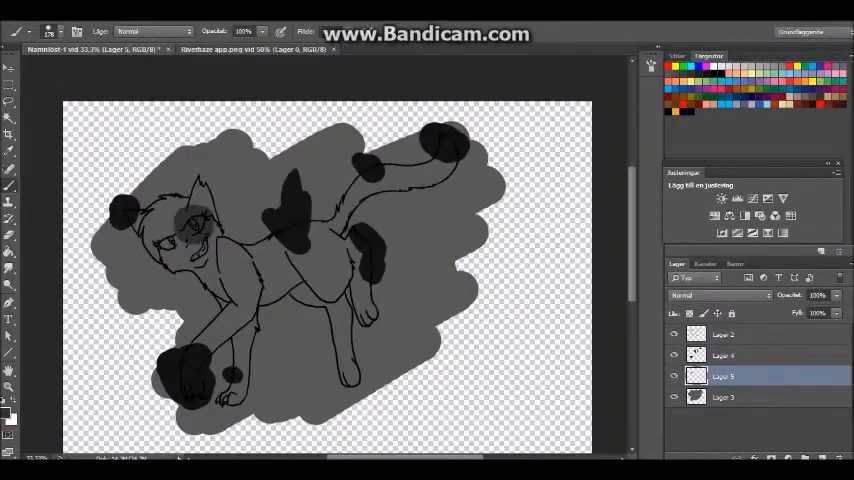
{"action": "left_click", "coordinate": [250, 50]}
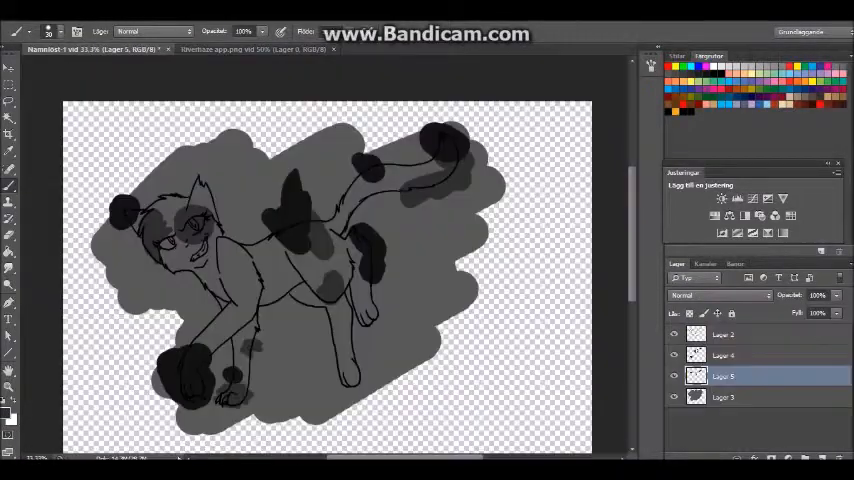
{"action": "left_click", "coordinate": [723, 355]}
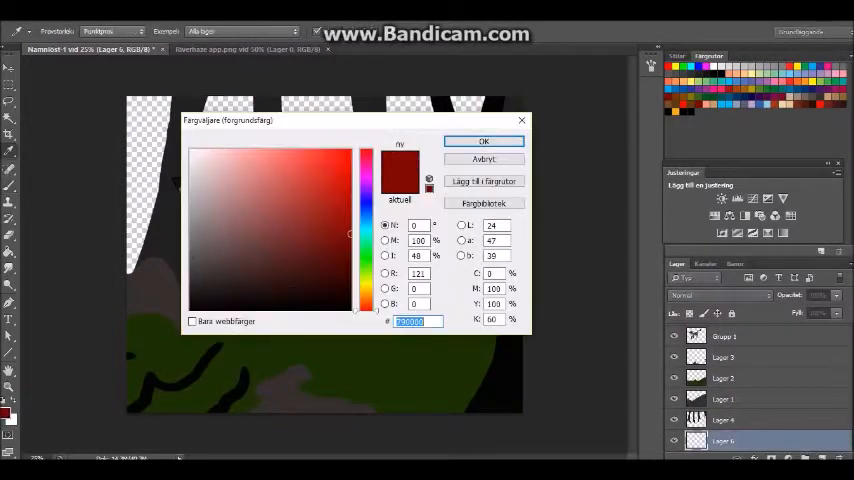
Step: Confirm a dark red foreground colour in the Color Picker for the background
{"action": "left_click", "coordinate": [484, 140]}
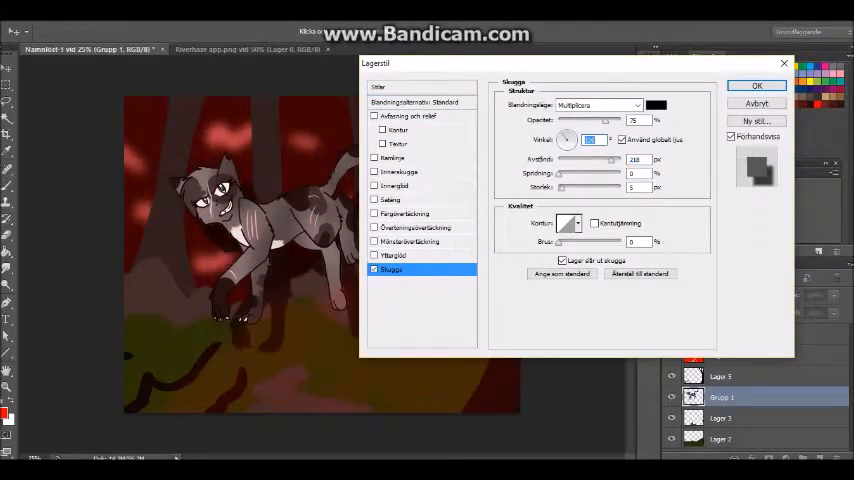
Step: Enable a cyan Outer Glow alongside the Drop Shadow on Grupp 1 and apply
{"action": "left_click", "coordinate": [393, 255]}
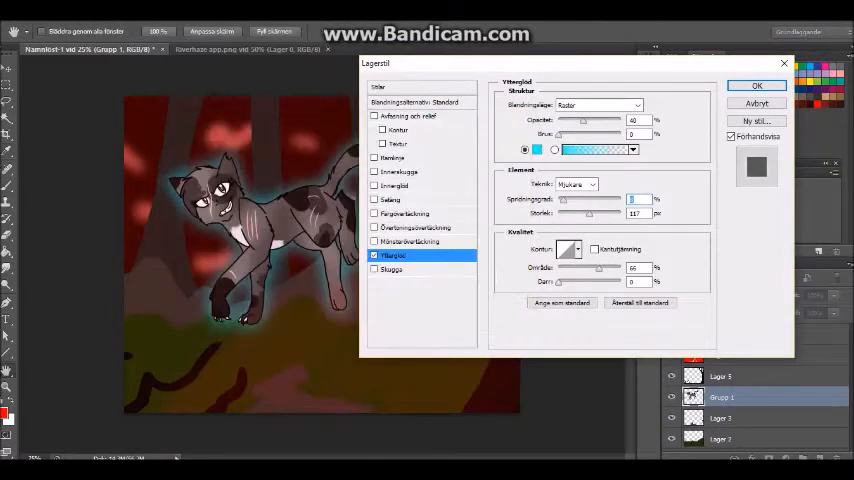
{"action": "left_click", "coordinate": [756, 85]}
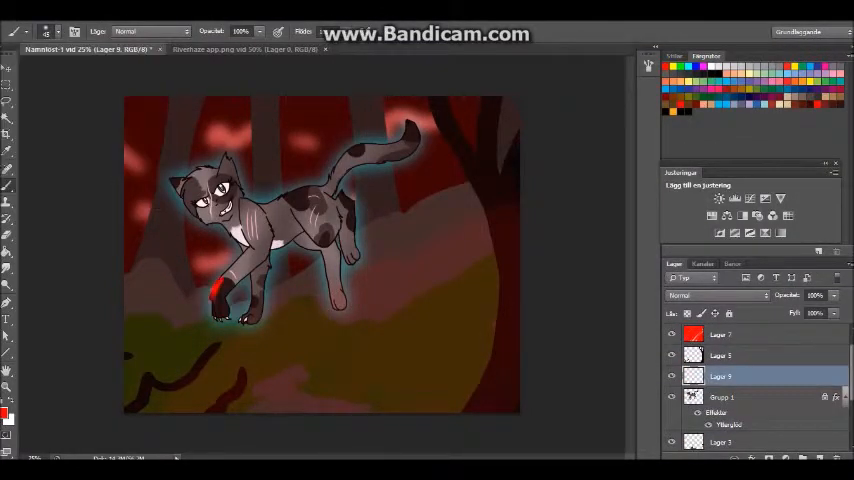